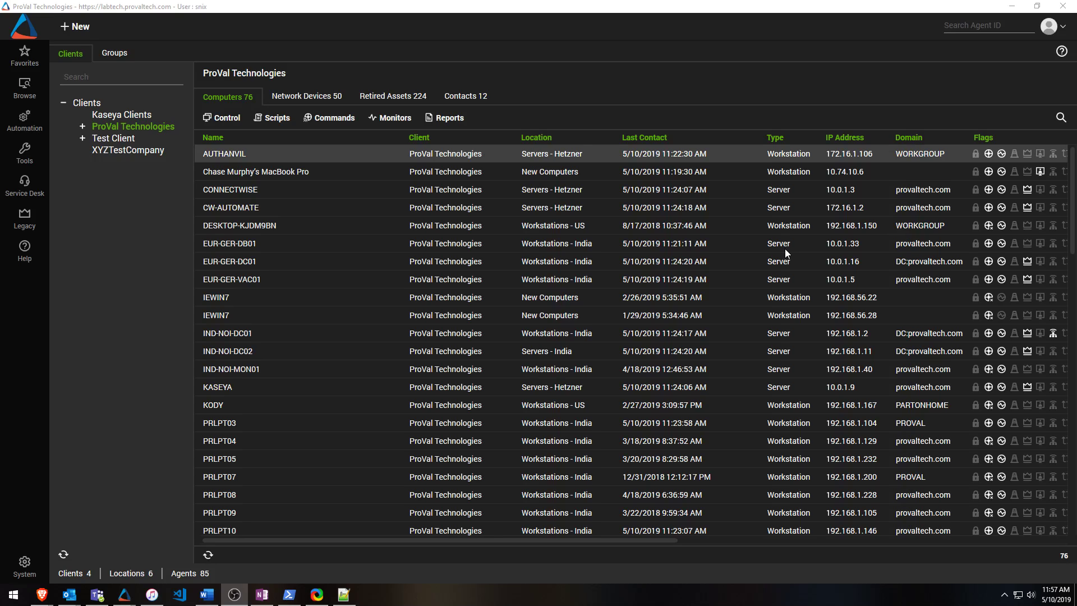
mouse_move(512, 193)
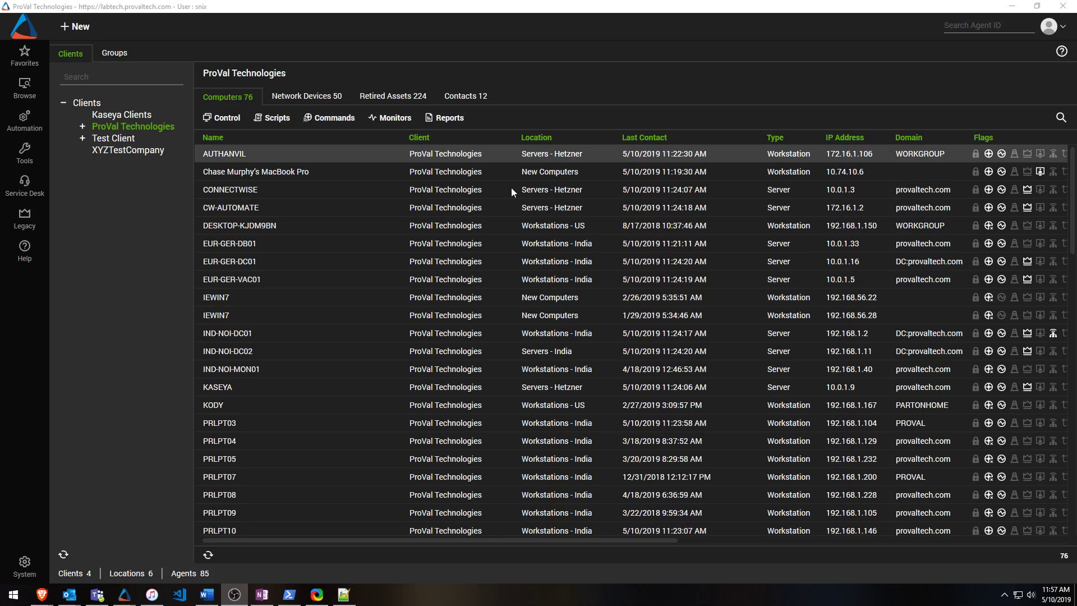
- Reach Automation > Searches > Advanced Searches to get a new Computers search
click(24, 120)
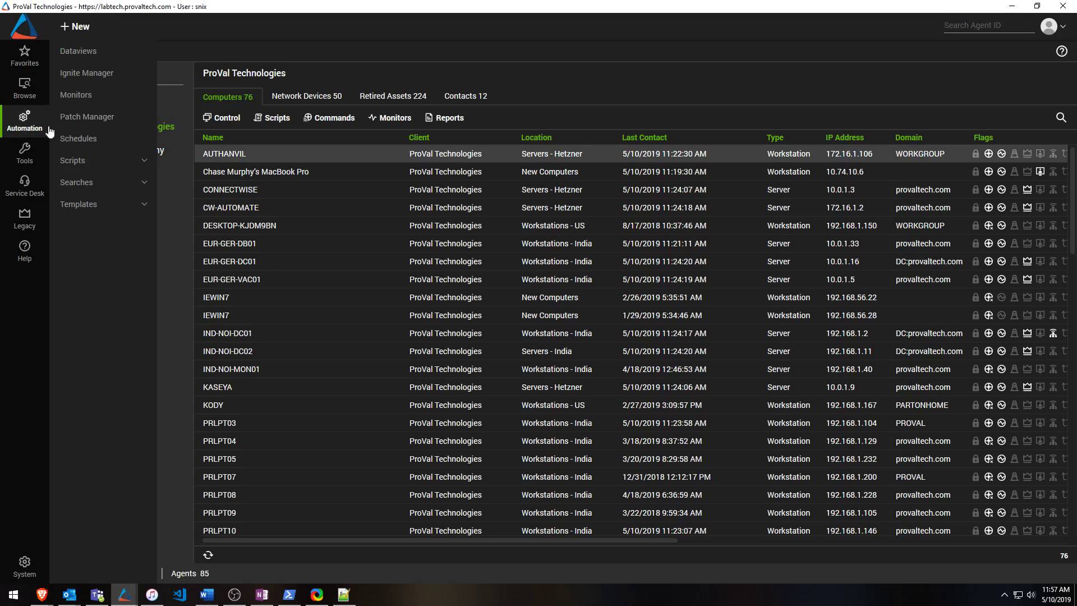
click(76, 182)
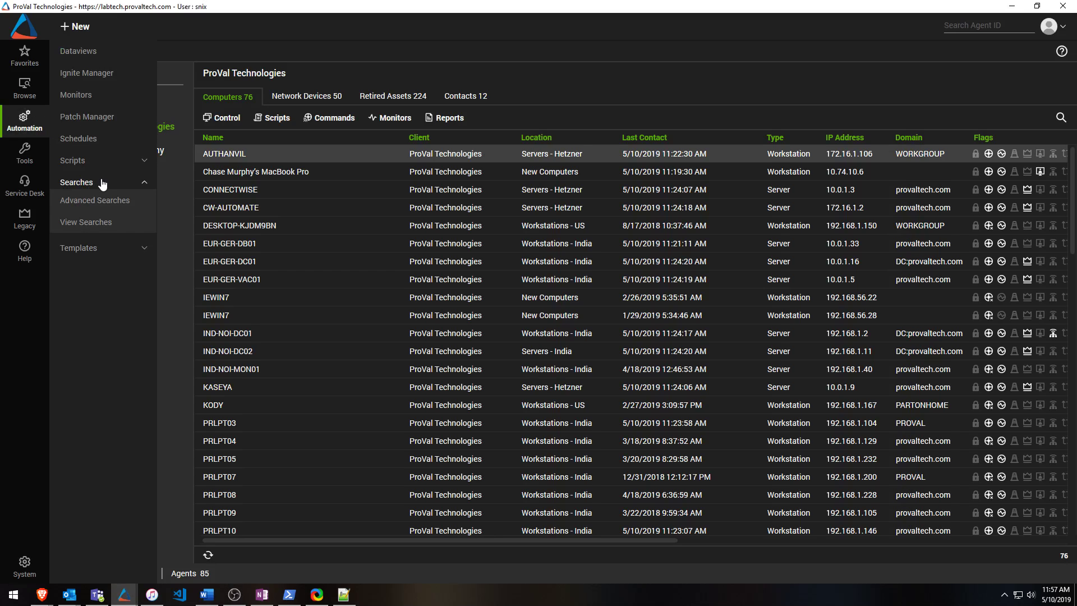
mouse_move(101, 199)
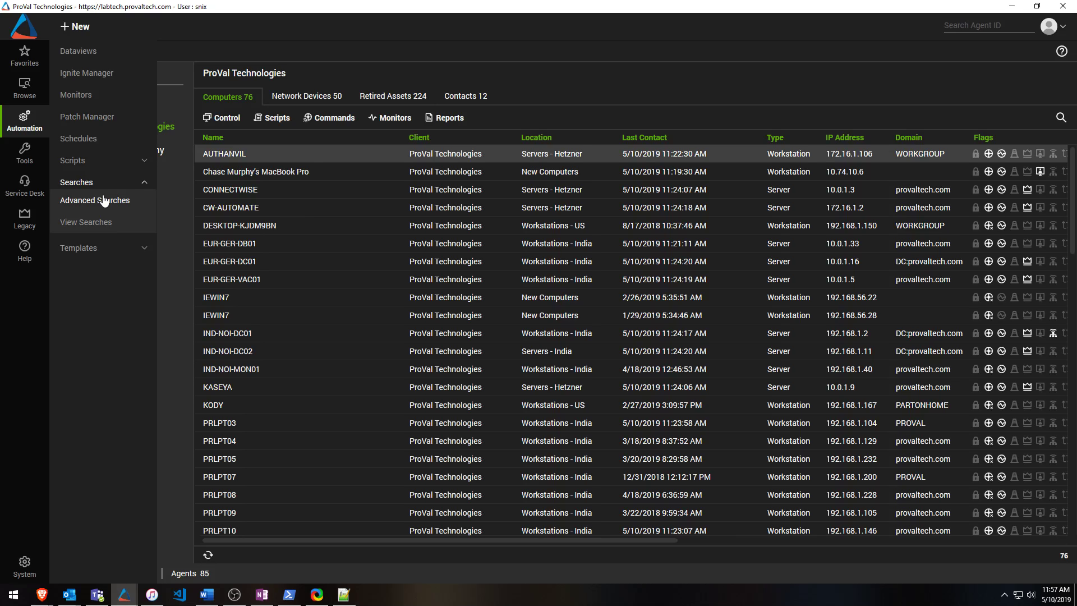
click(24, 86)
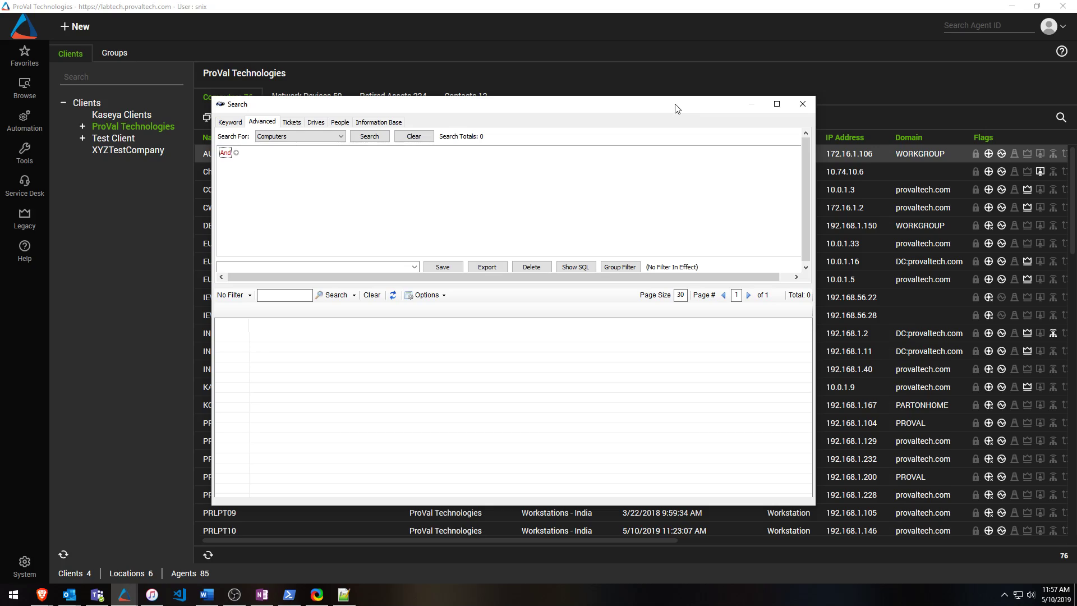
mouse_move(311, 185)
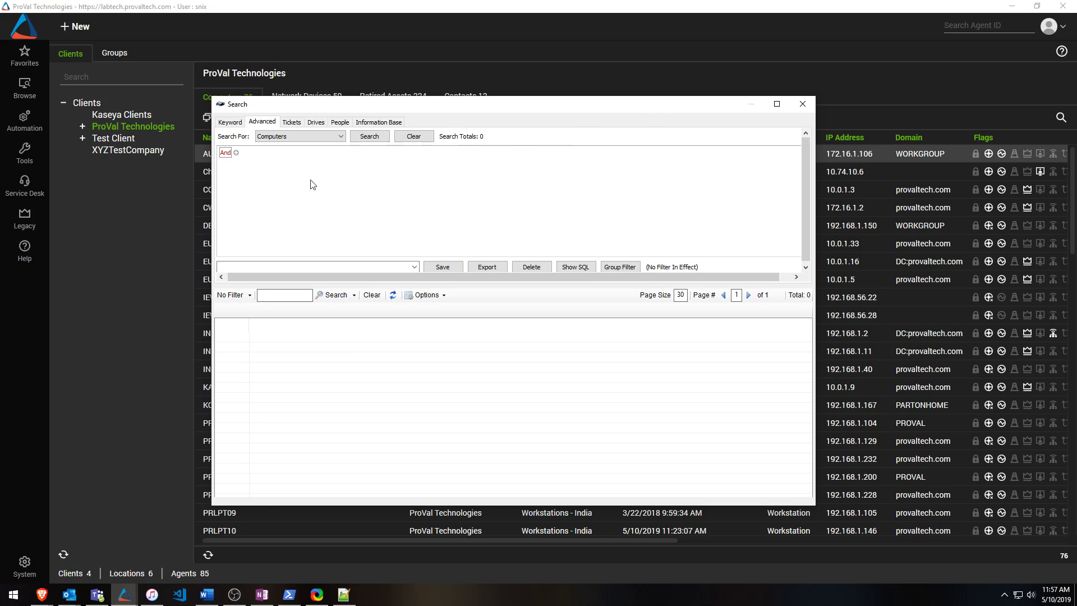
- Add two nested groups under the top-level And via Add Group
click(226, 152)
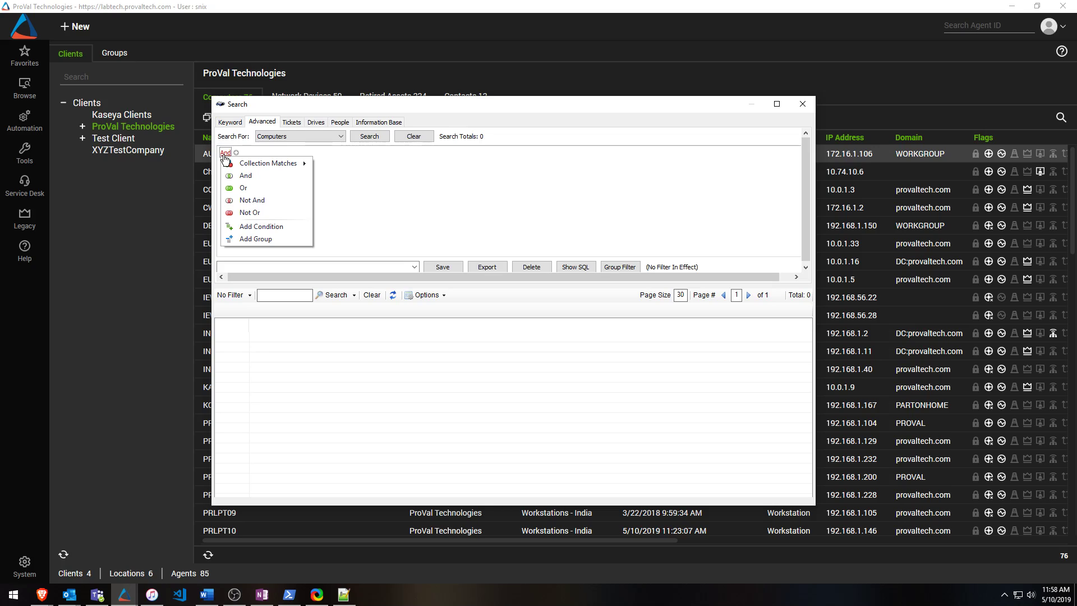
mouse_move(255, 238)
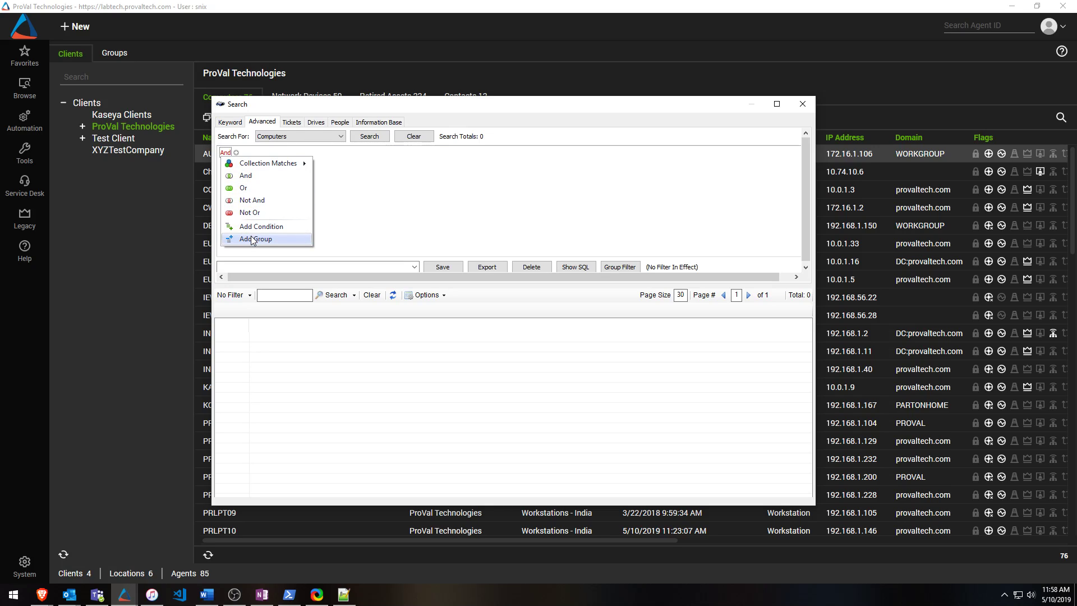
click(260, 227)
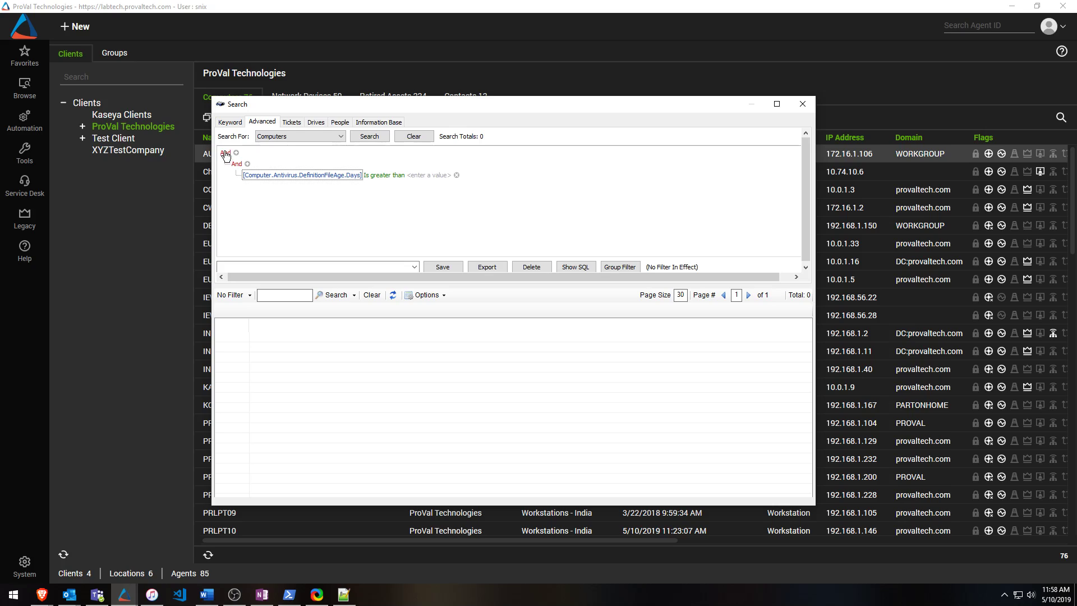
click(226, 152)
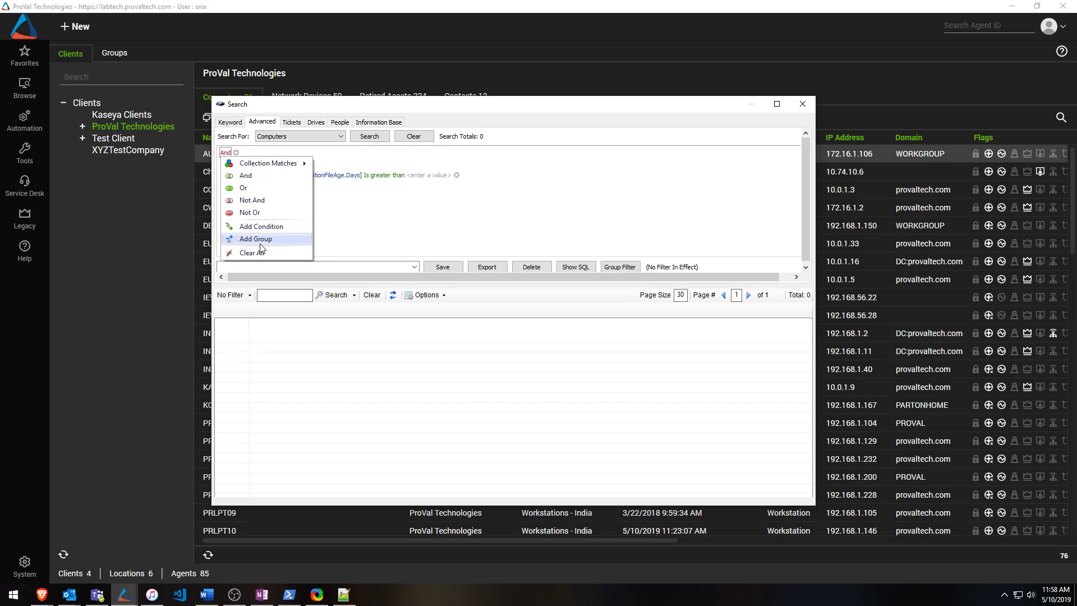
click(255, 239)
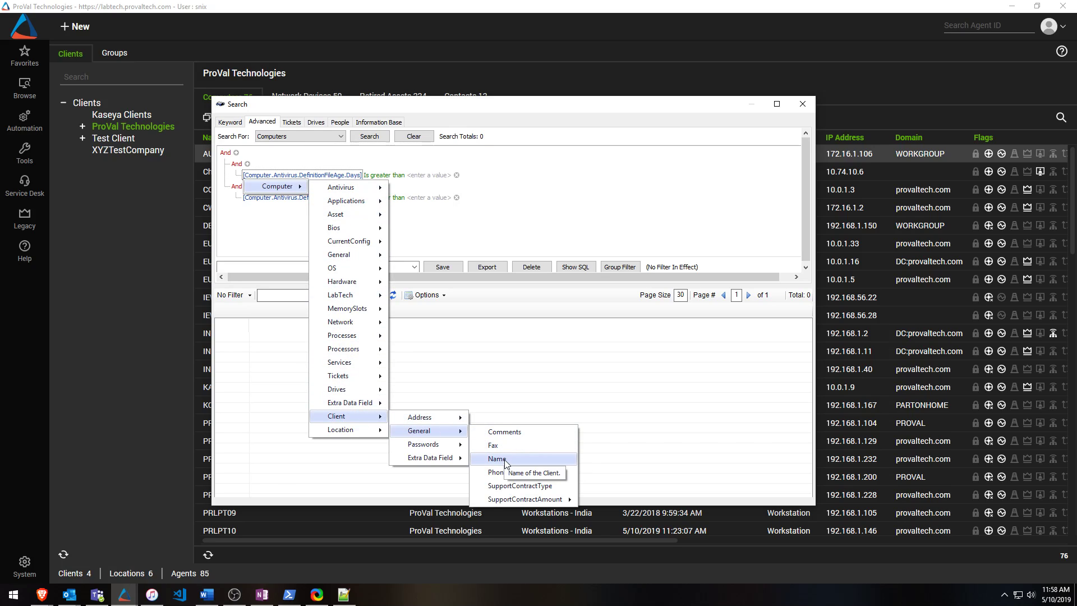
- Set the first condition to Computer > Client > General > Name equals ProVal Technologies
click(497, 459)
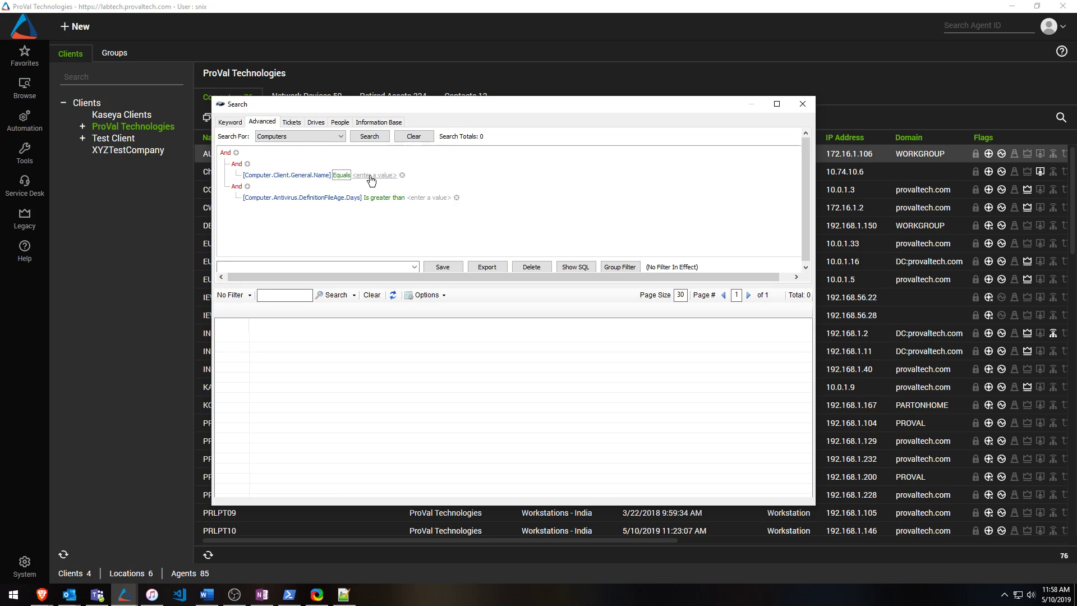
text(ProVal Technologies)
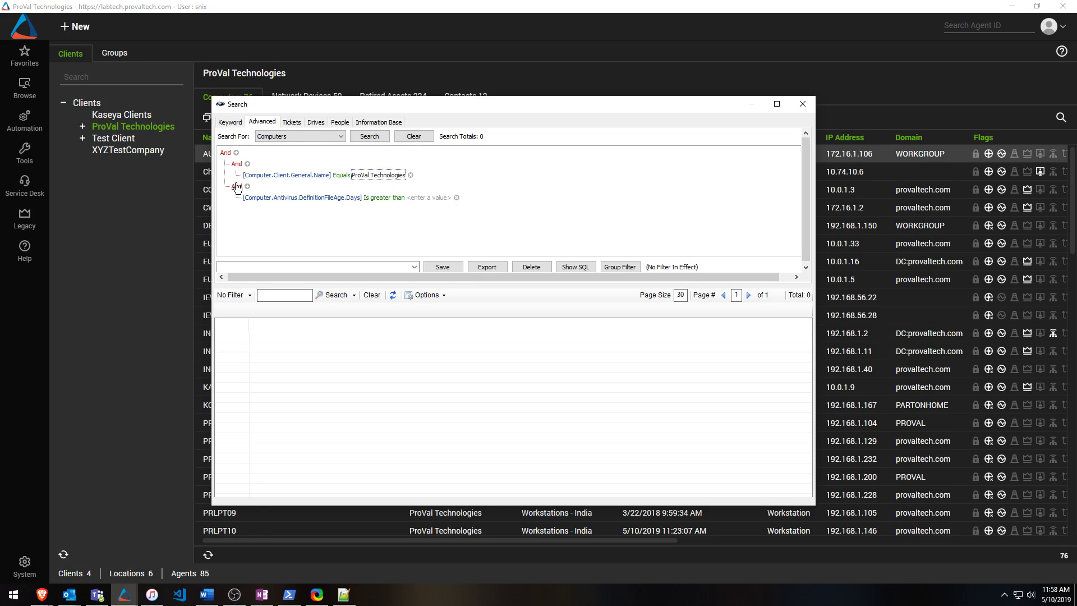
- Turn the second group into Not And holding a Collection Matches > Applications group
click(239, 186)
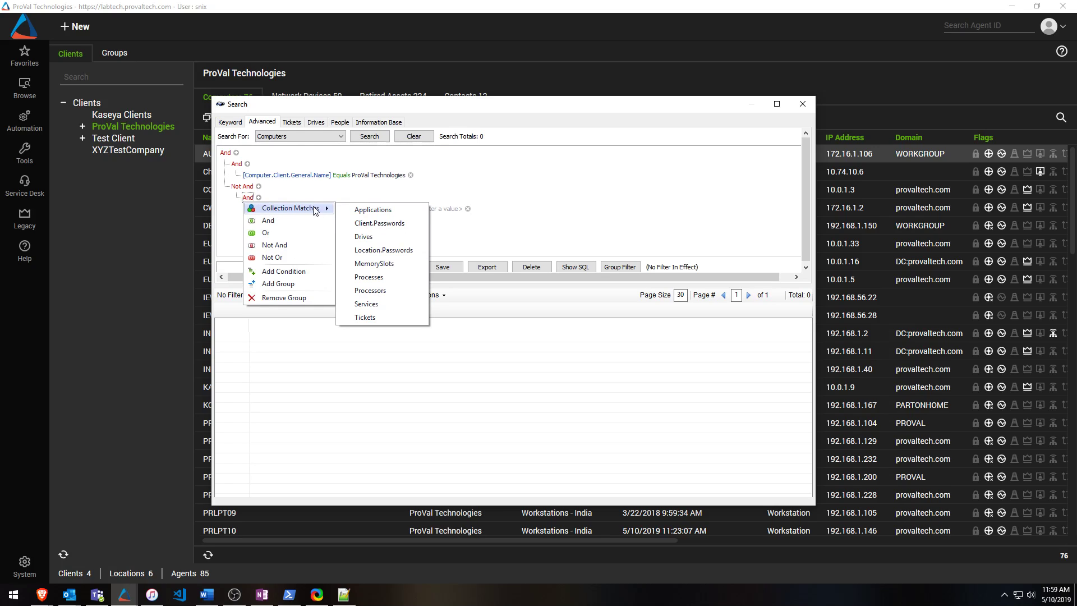
click(373, 209)
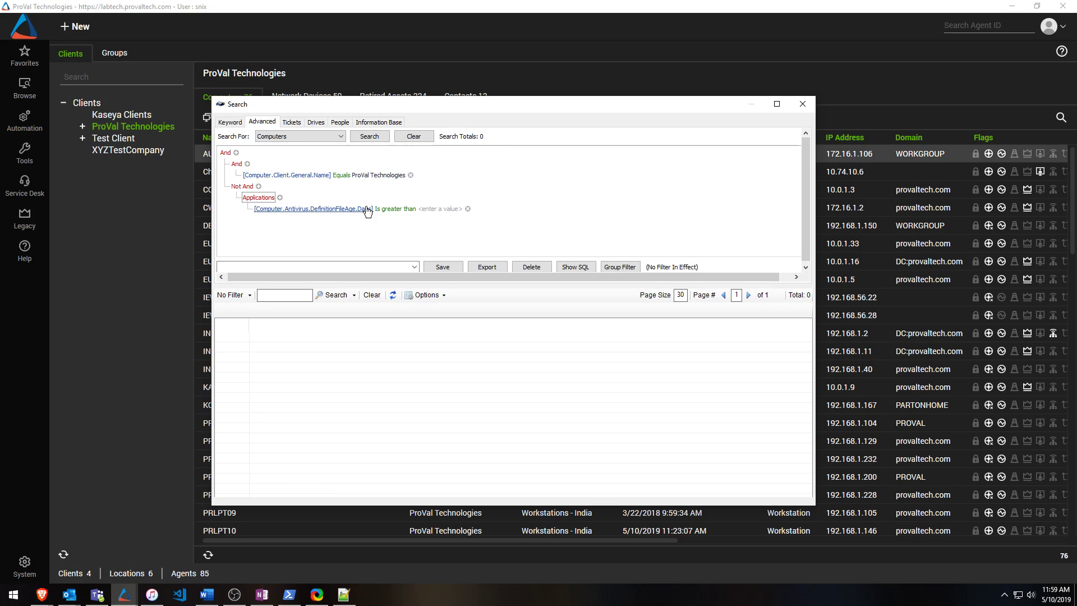
- Set the Applications condition to Name equals Google Chrome and start the search
click(313, 208)
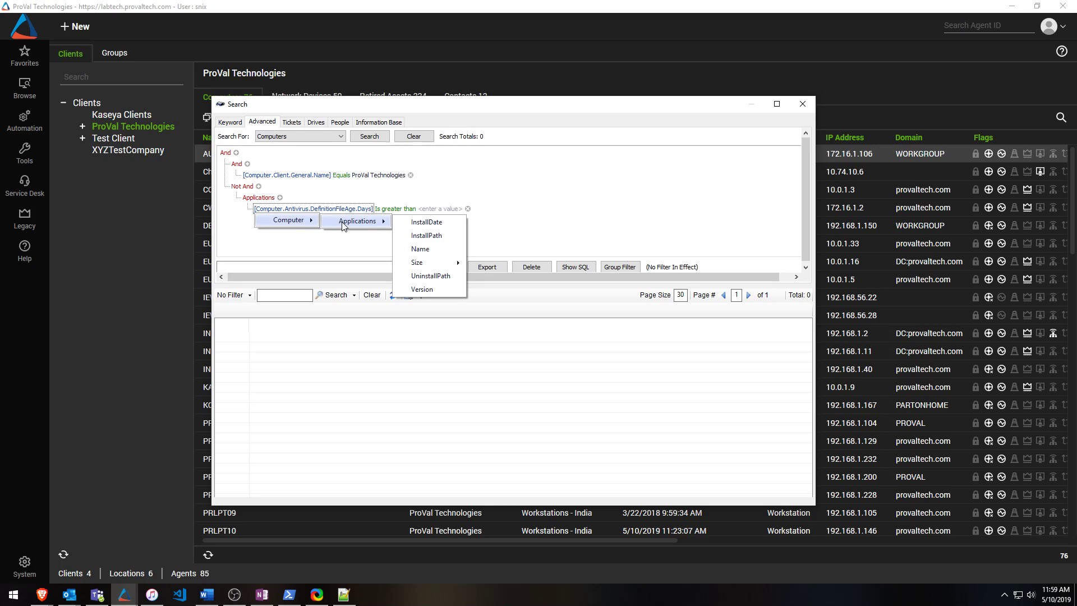
click(420, 249)
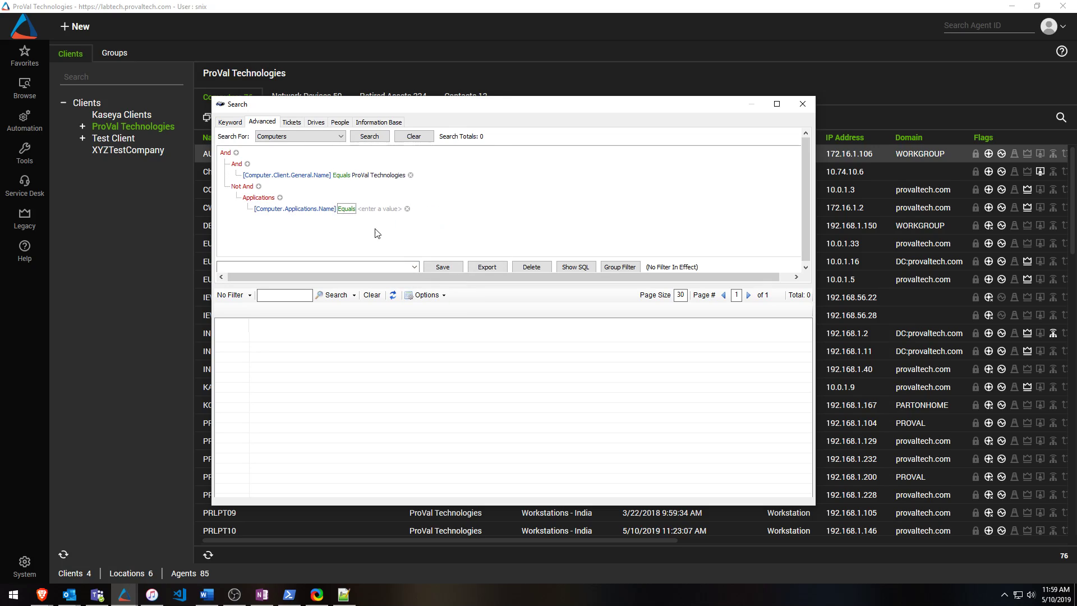
click(385, 208)
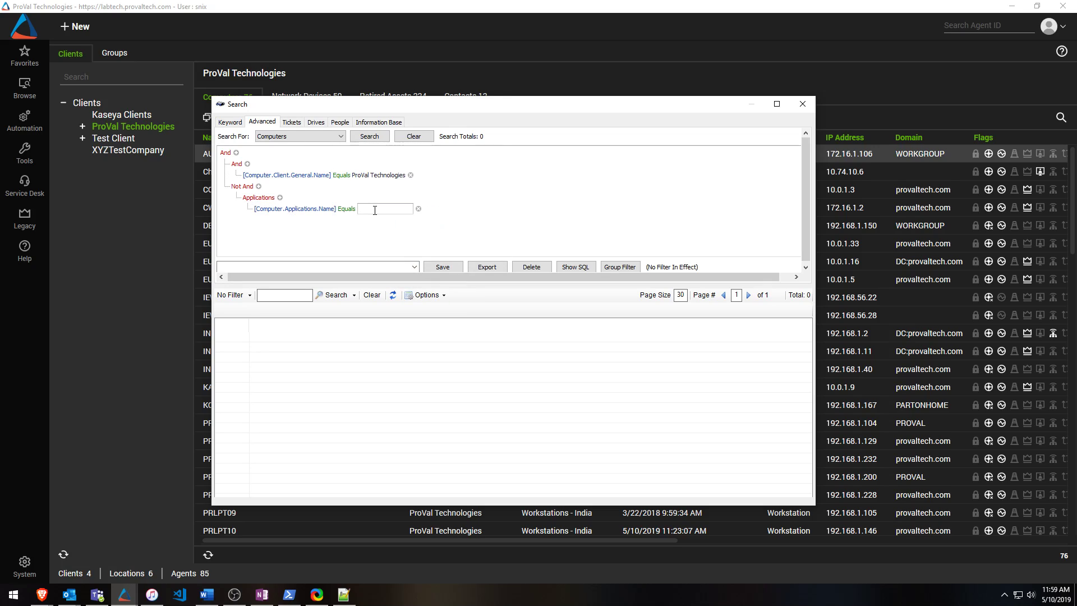
text(Google Chrome)
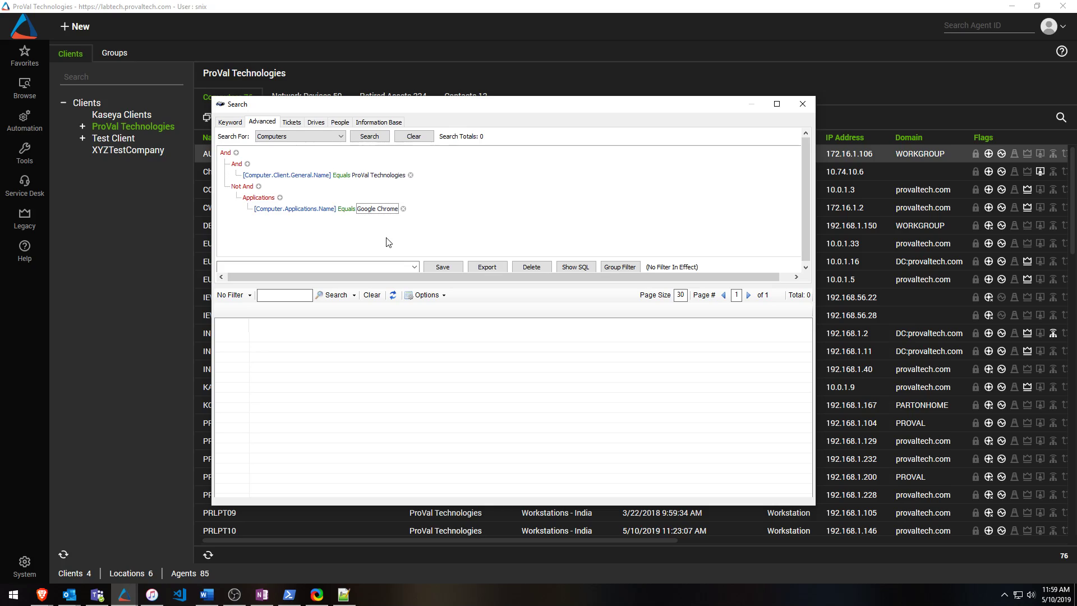
click(370, 136)
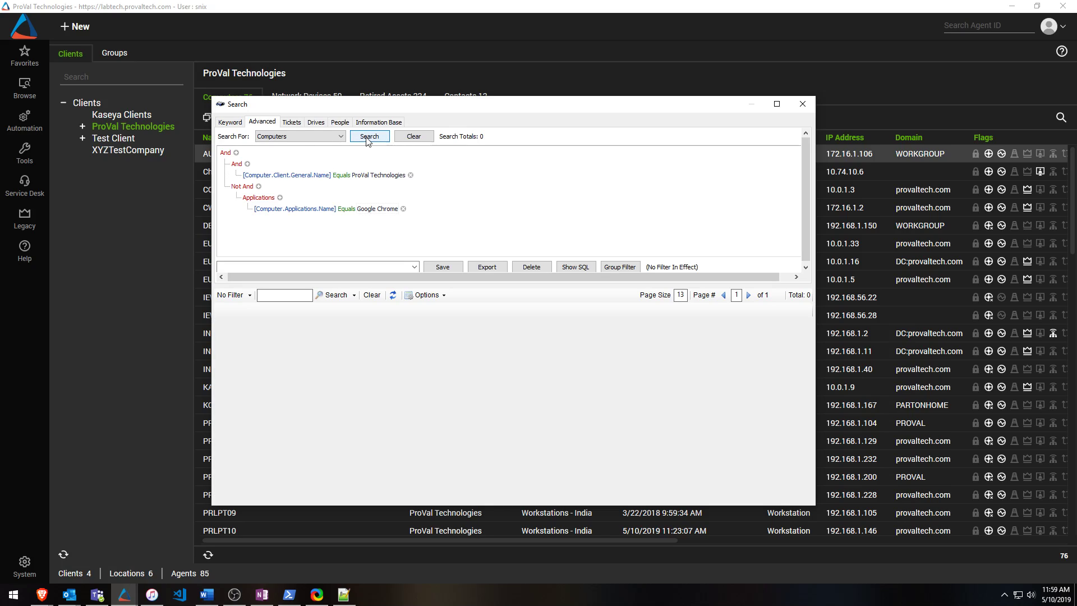
- Run the search, returning six ProVal Technologies computers without Google Chrome
click(369, 136)
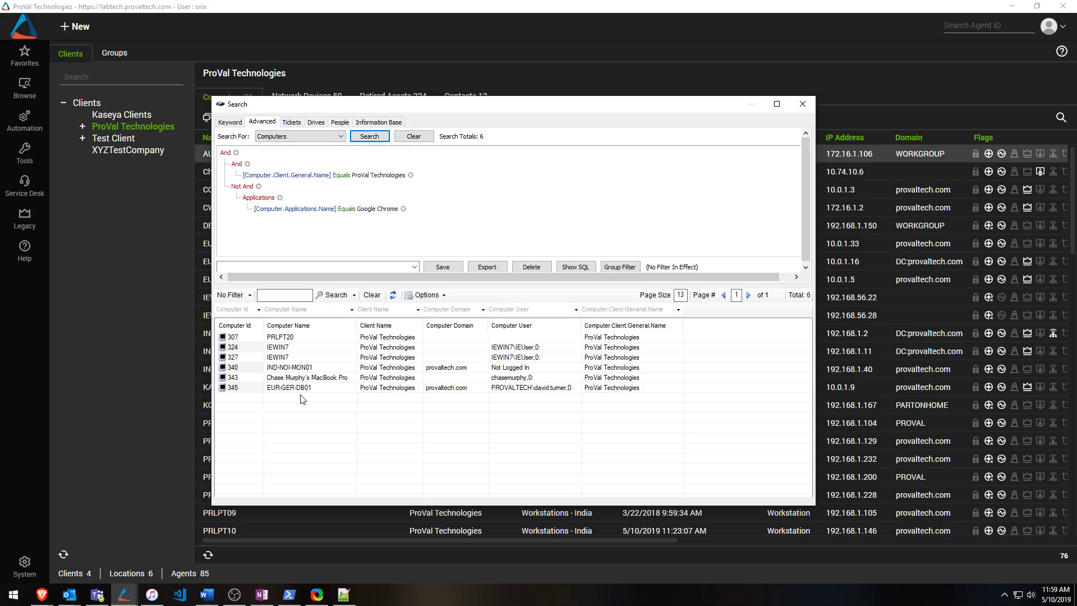
mouse_move(414, 233)
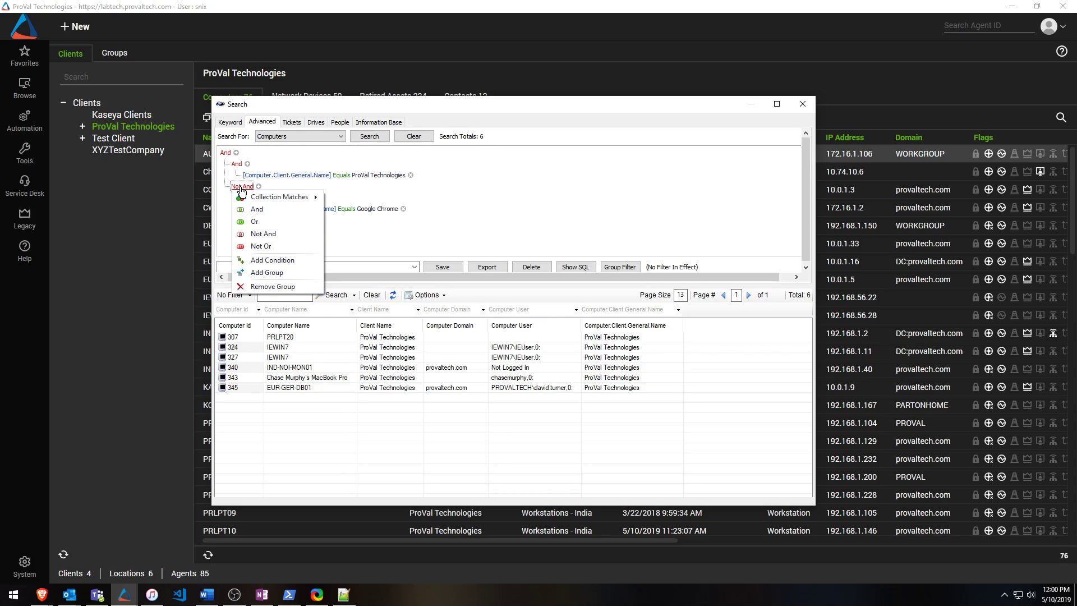
- Add an Applications.Name Is like %Firefox% condition under the exclusion and rerun, returning 23 computers
click(270, 260)
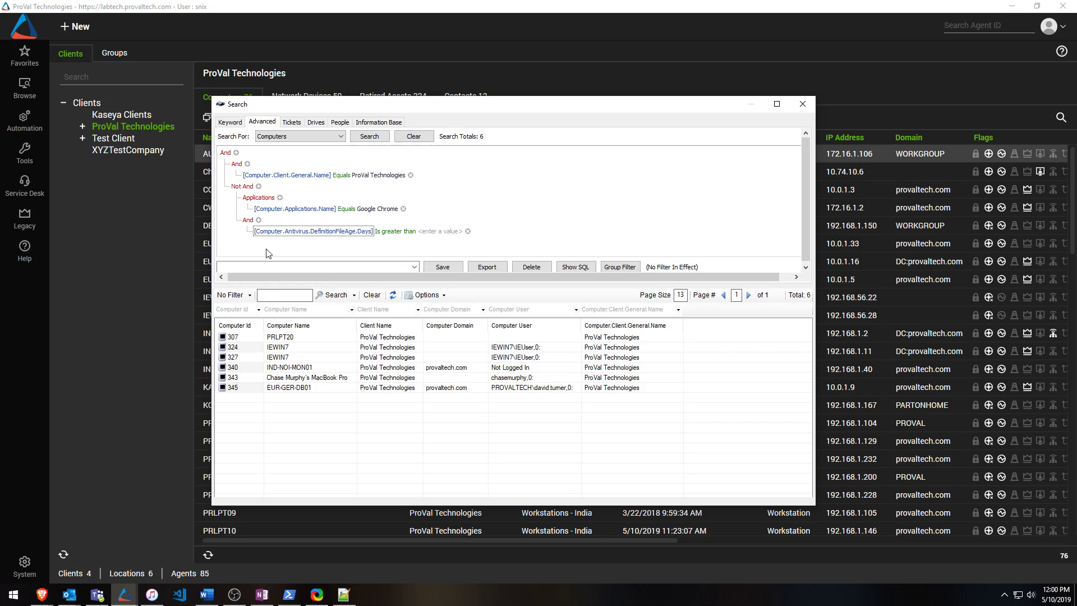
right_click(247, 220)
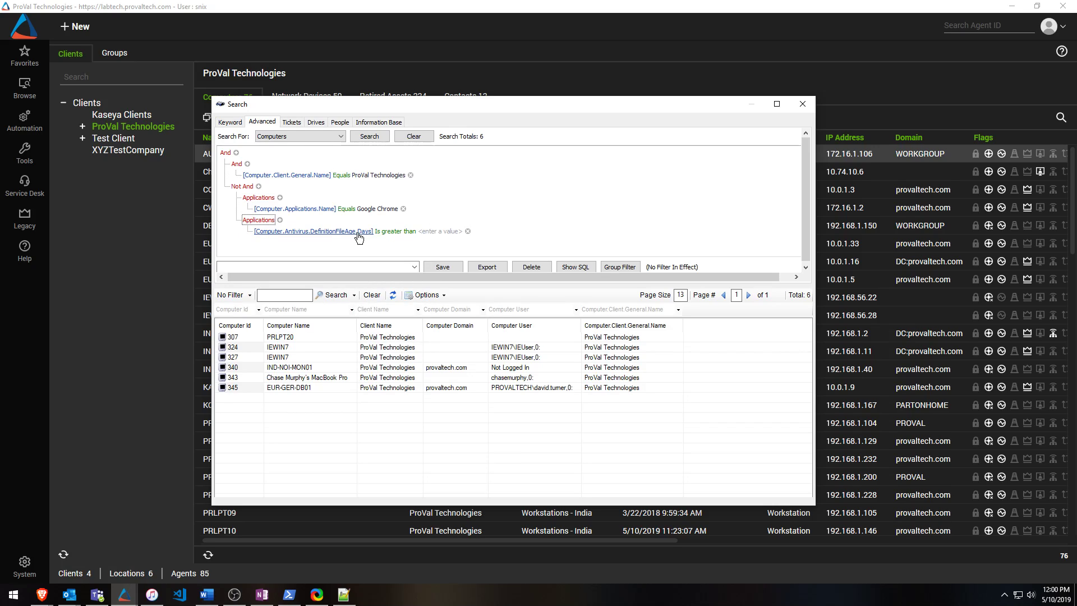
click(357, 243)
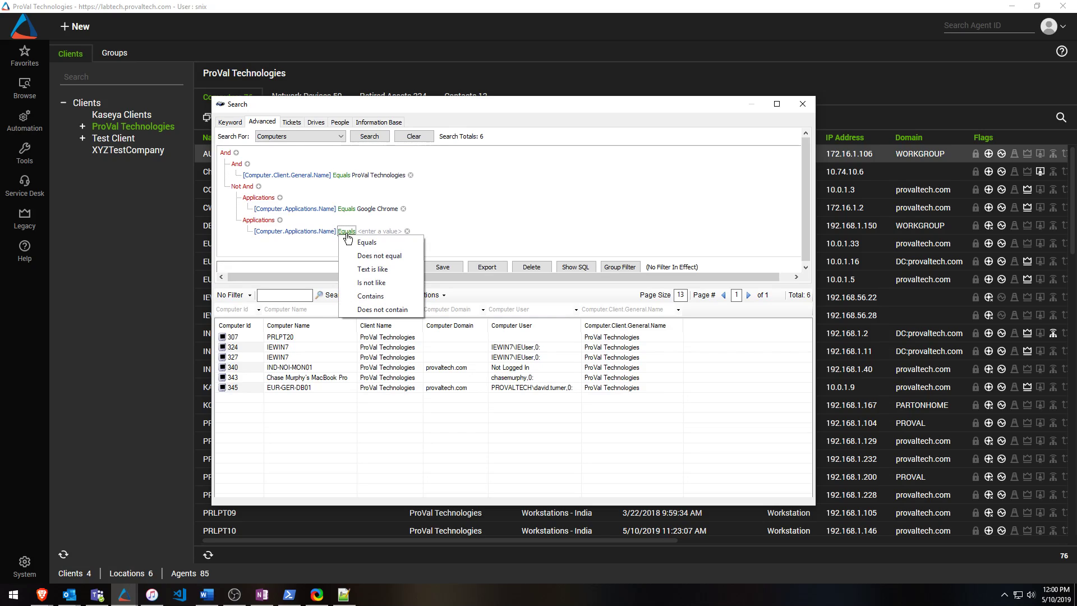
click(373, 268)
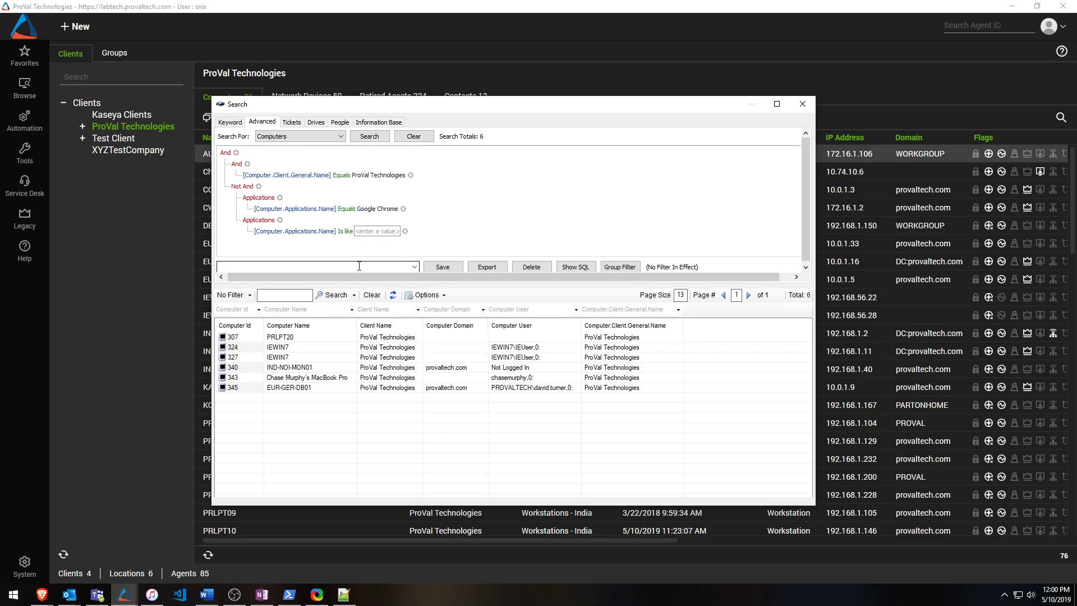
click(377, 231)
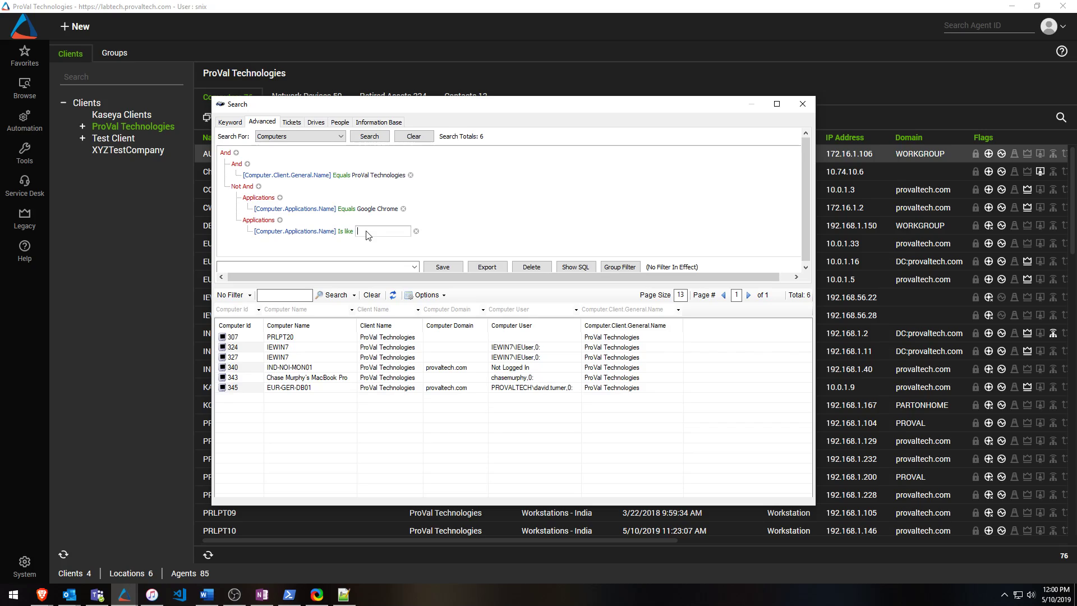
text(%%)
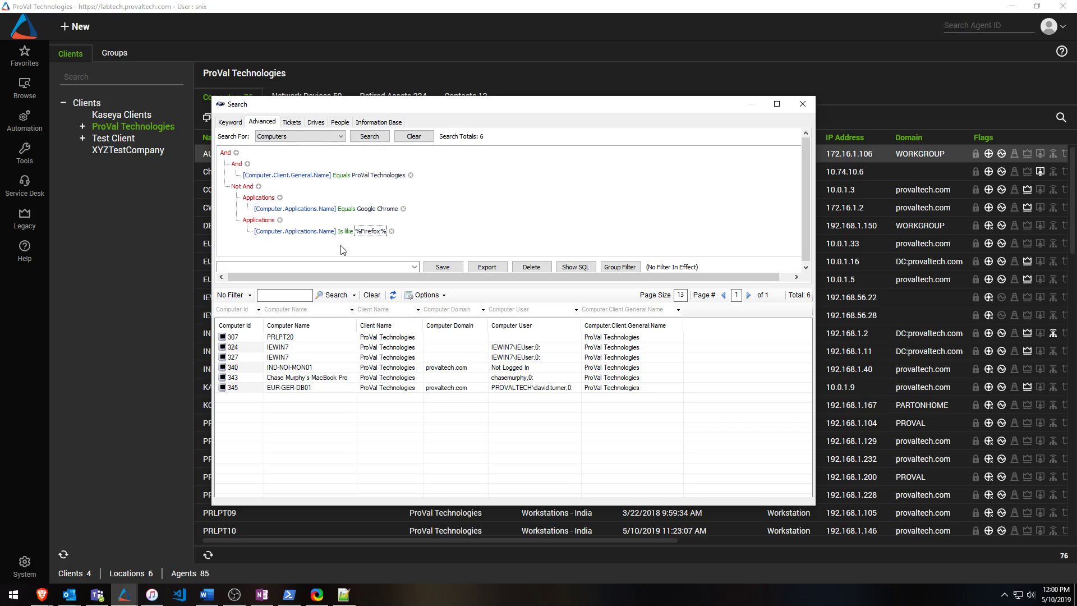
click(369, 136)
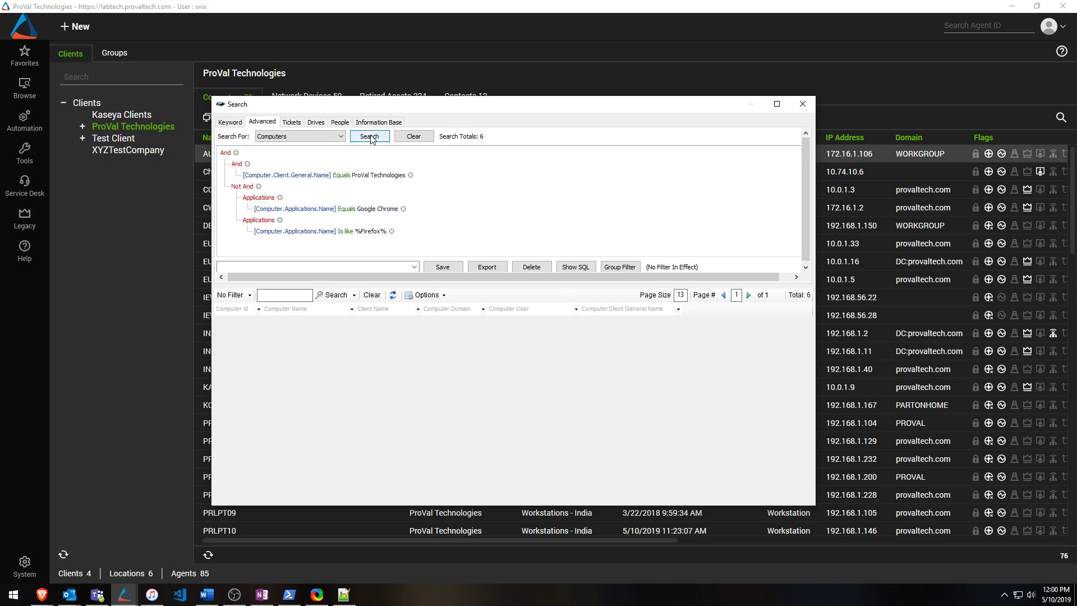
click(369, 136)
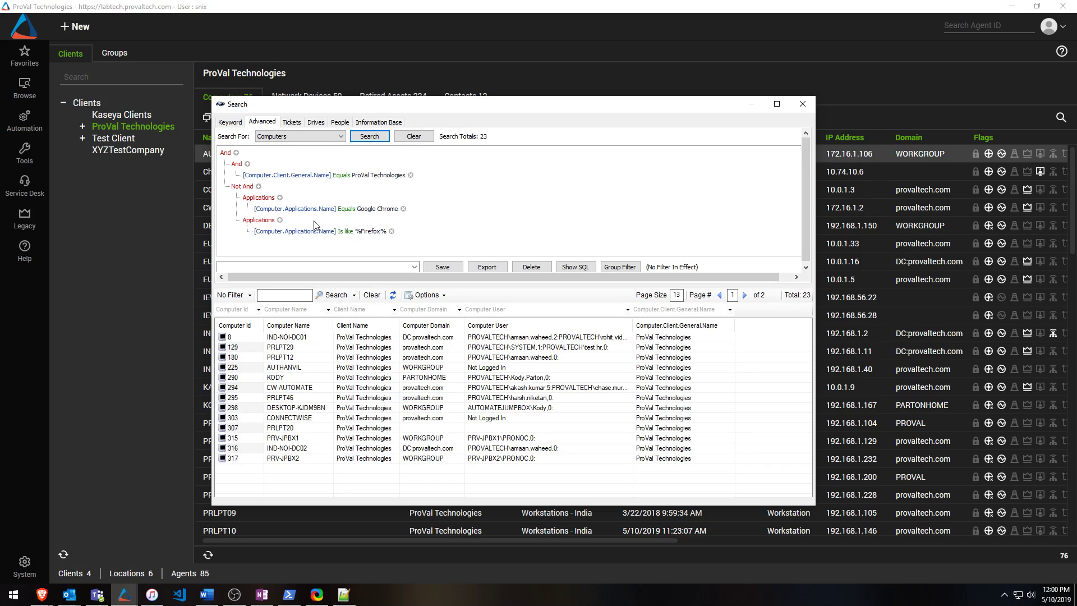
- Switch the exclusion to Not Or, rerun for five computers, and show the generated SQL
click(242, 186)
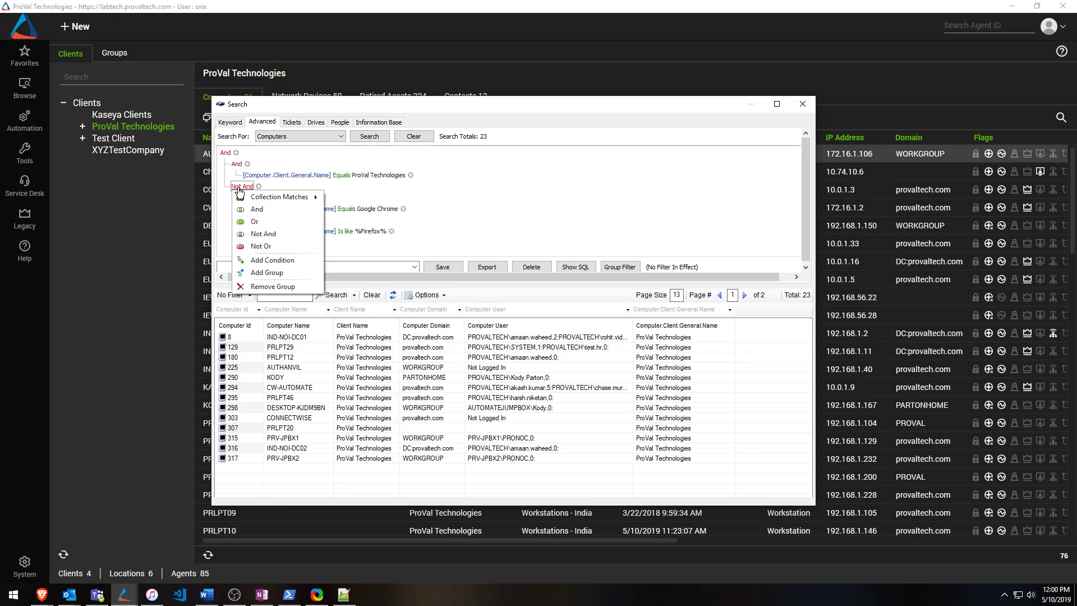
click(261, 246)
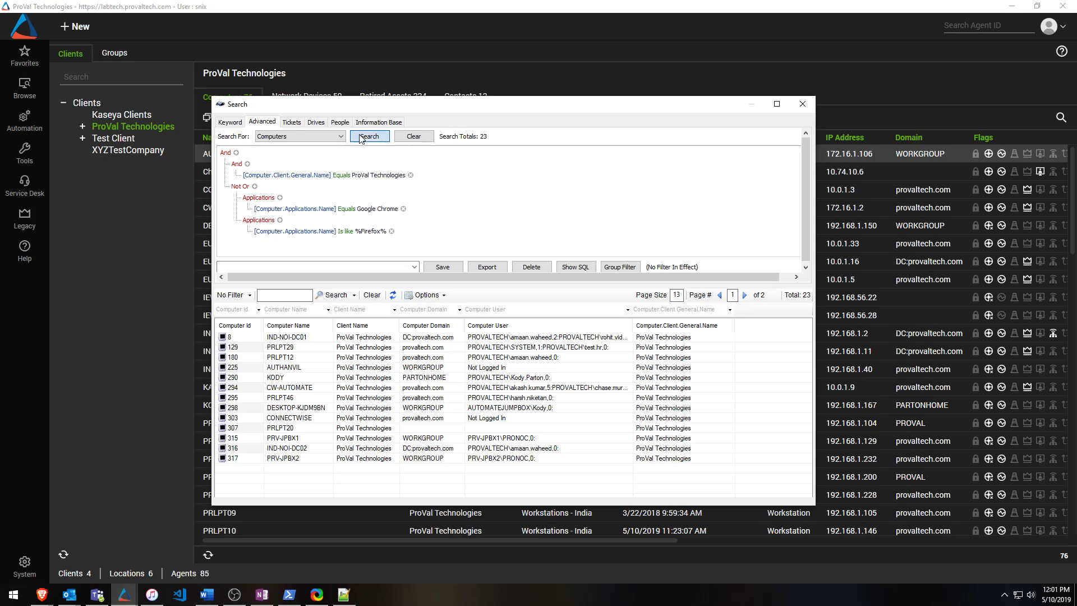
click(369, 136)
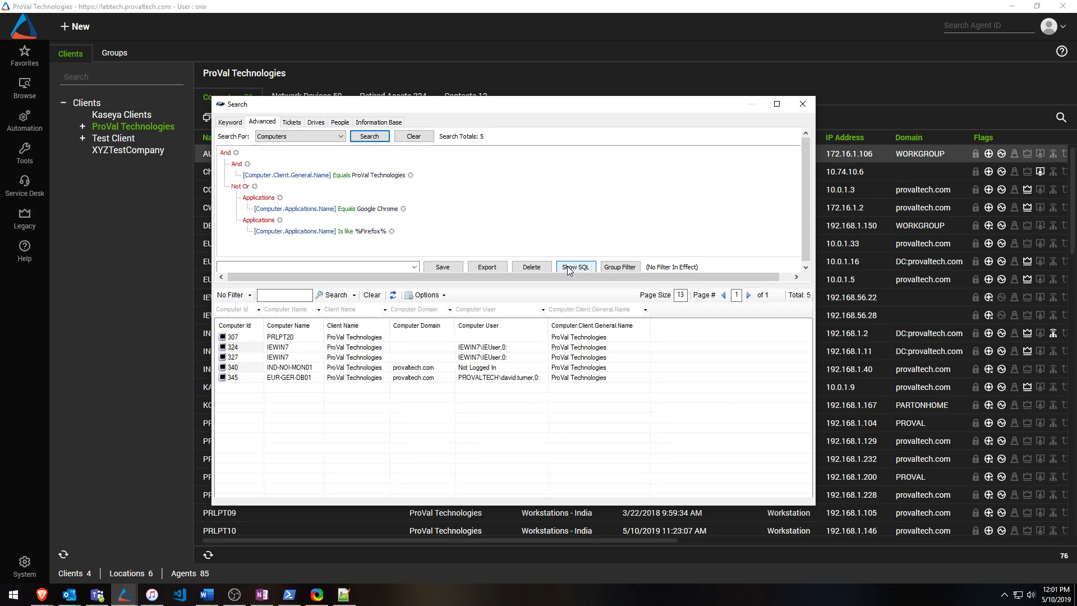
click(576, 267)
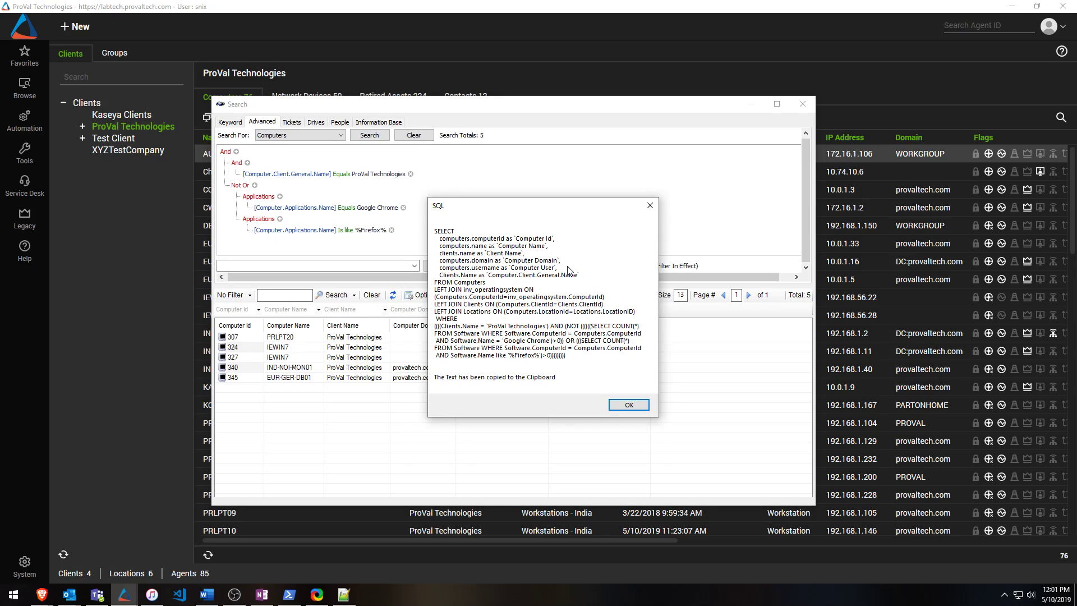